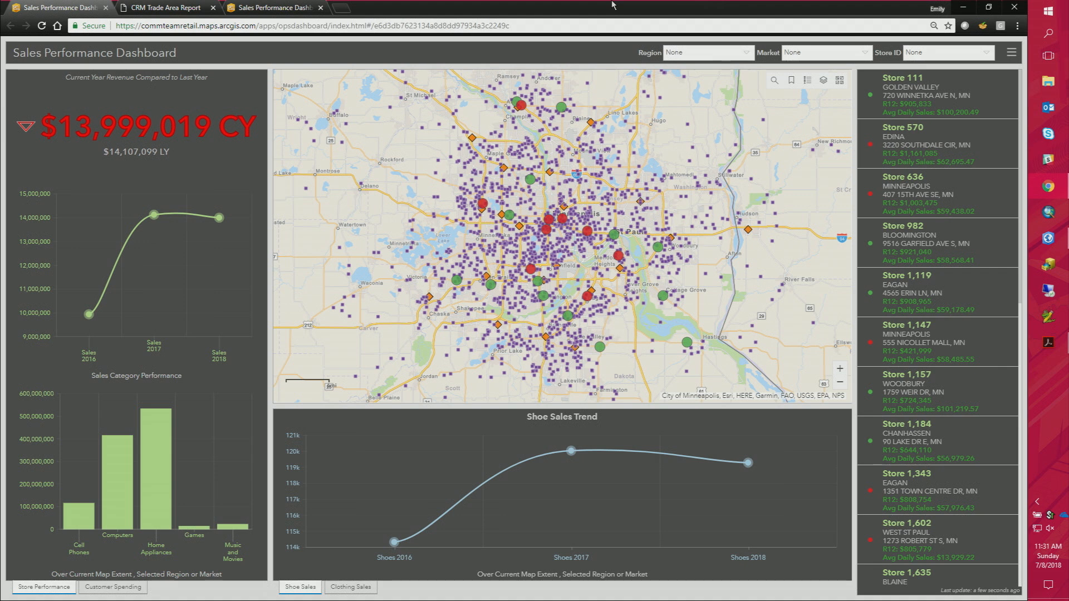
{"action": "mouse_move", "coordinate": [609, 53]}
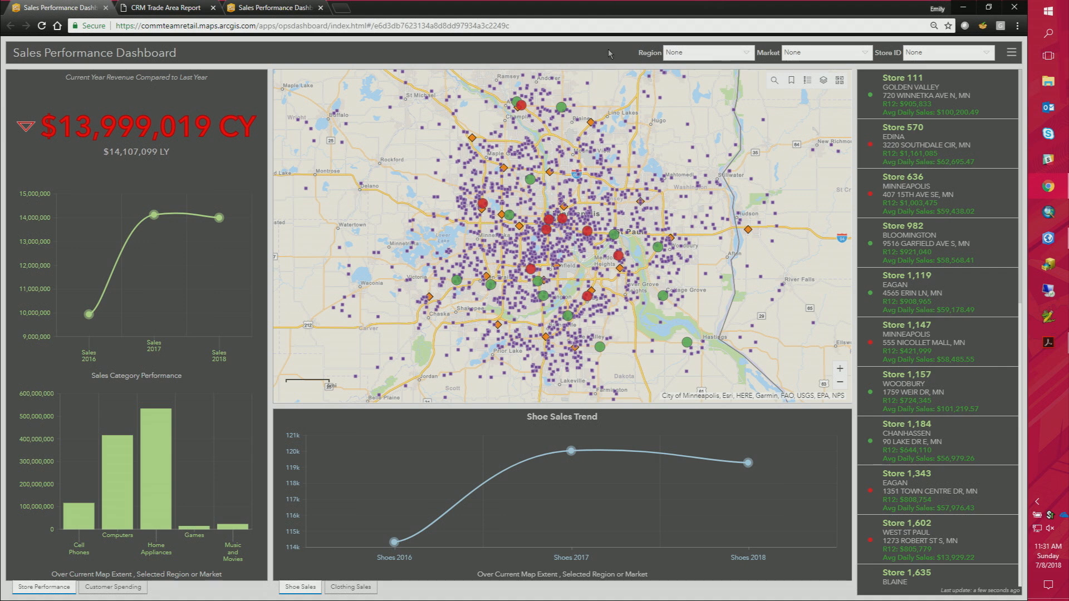
{"action": "mouse_move", "coordinate": [611, 47]}
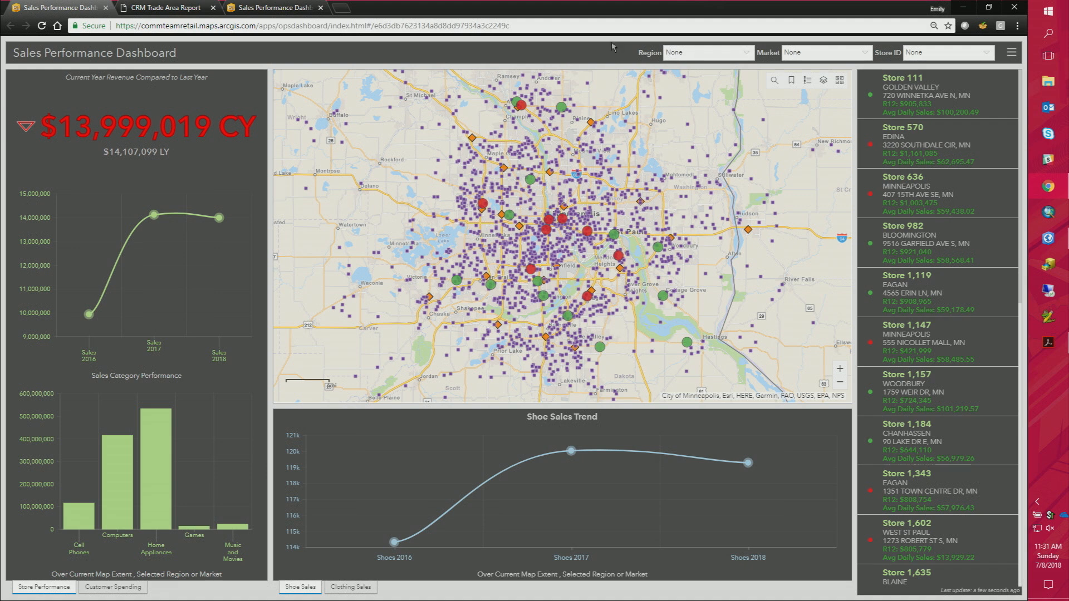
{"action": "mouse_move", "coordinate": [578, 122]}
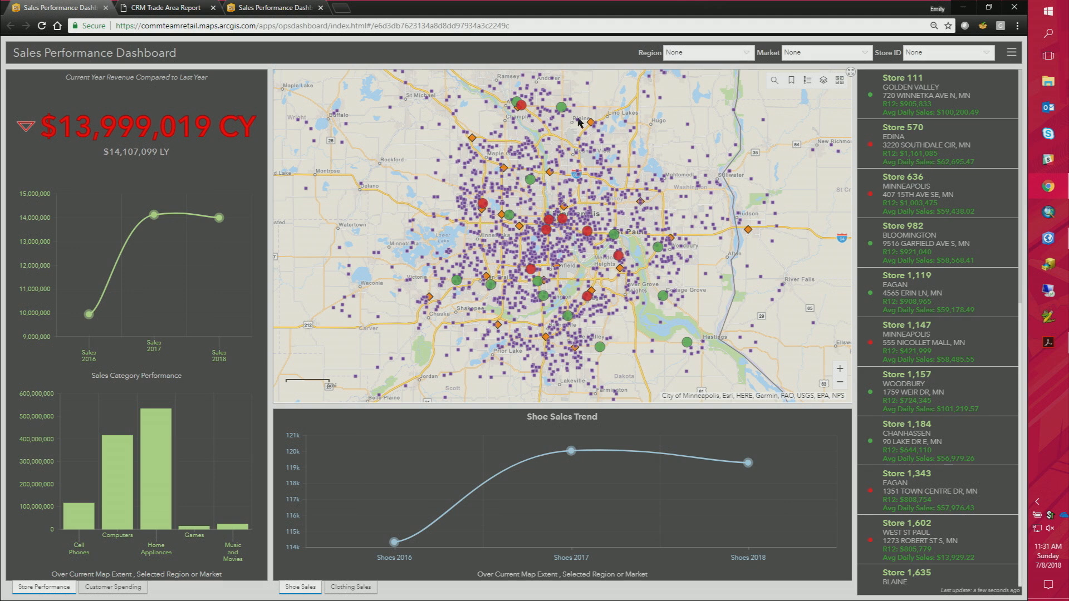
{"action": "mouse_move", "coordinate": [577, 121]}
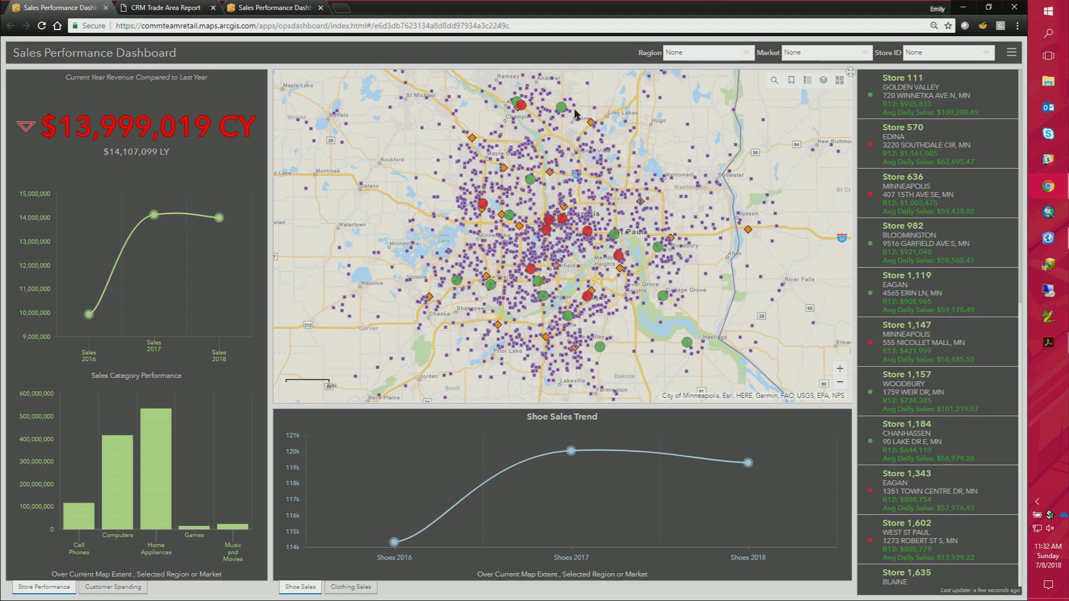
{"action": "mouse_move", "coordinate": [575, 111]}
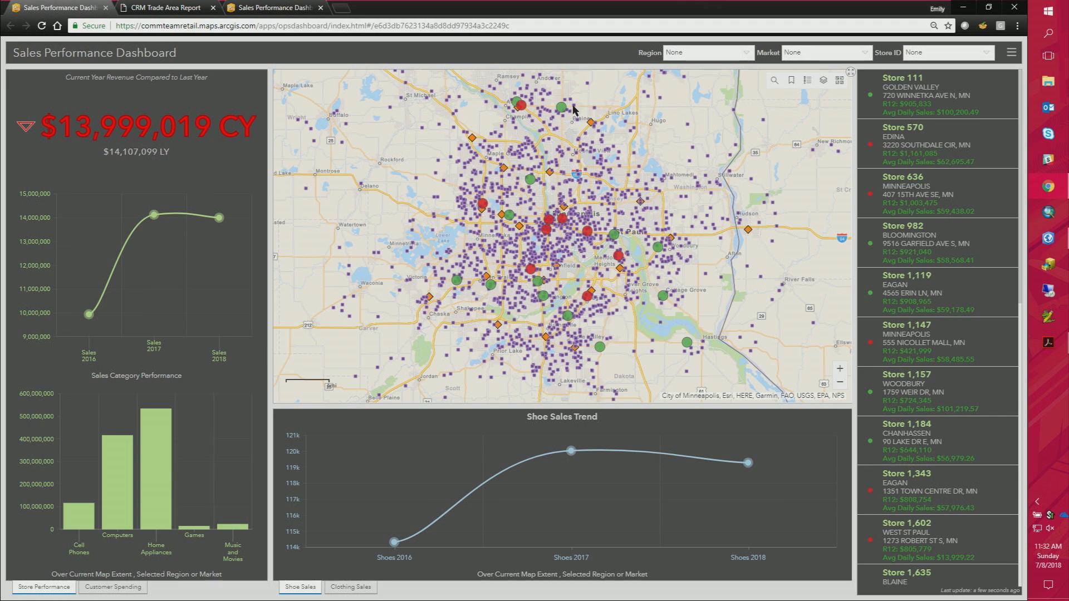
{"action": "mouse_move", "coordinate": [574, 110]}
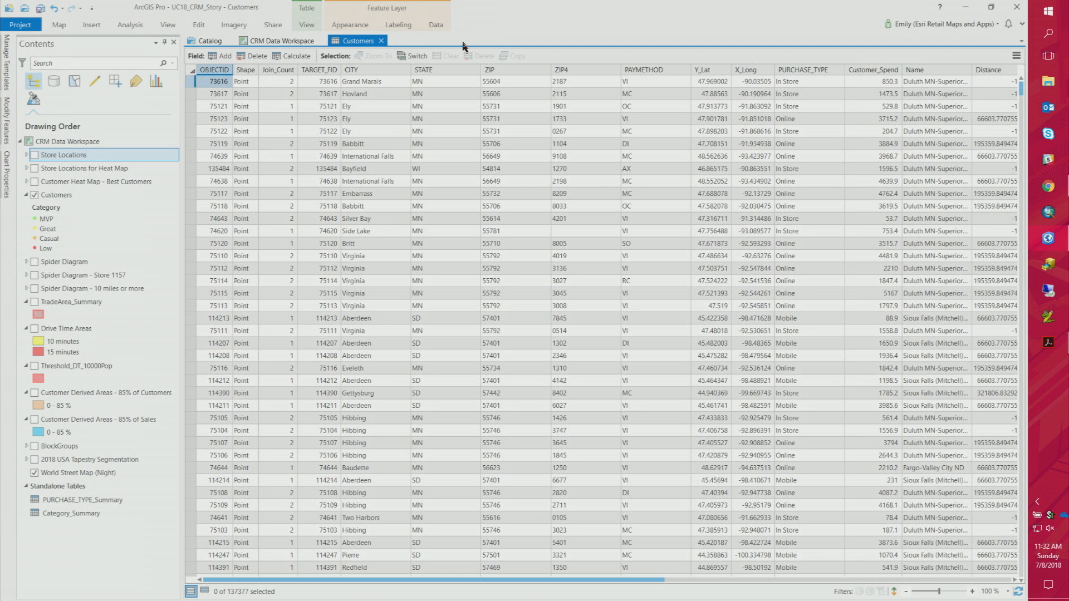
{"action": "mouse_move", "coordinate": [465, 43]}
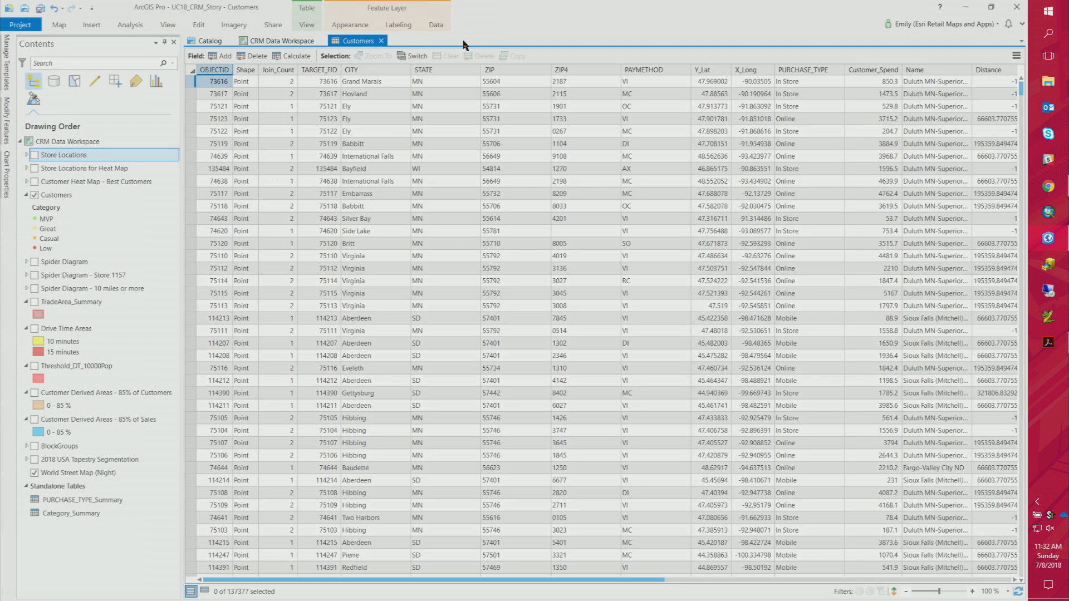
{"action": "mouse_move", "coordinate": [463, 42]}
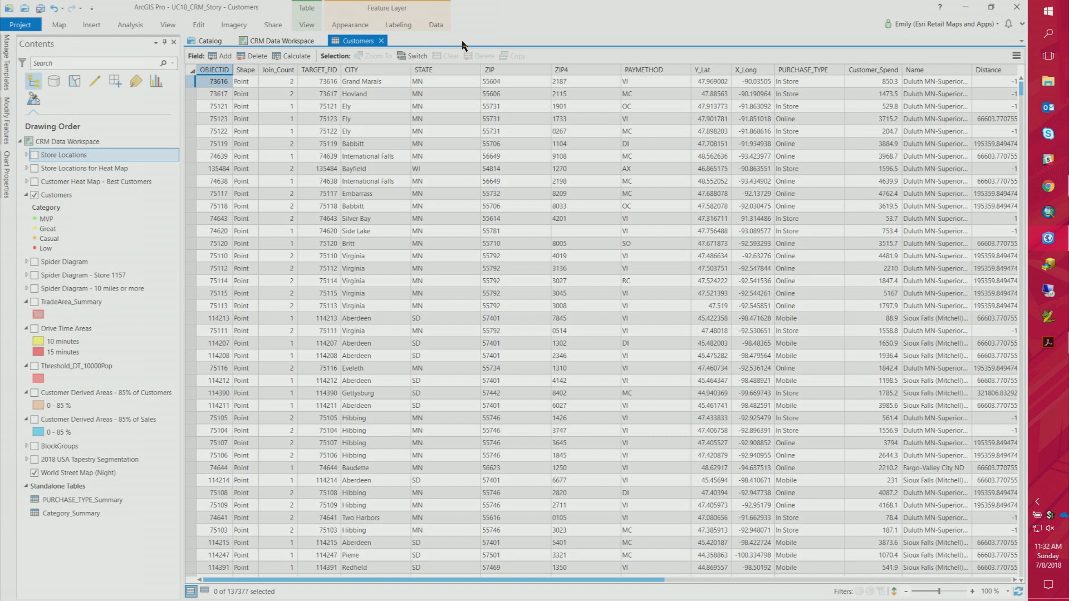
{"action": "mouse_move", "coordinate": [477, 33]}
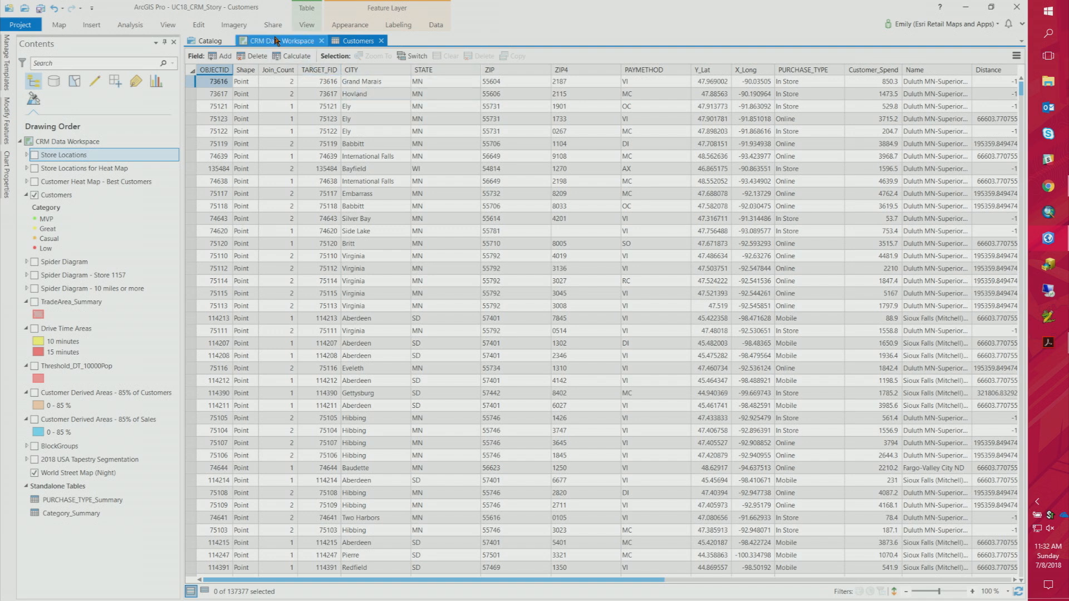
Open the CRM Data Workspace map, show the store heat map, then switch to Store Locations.
{"action": "left_click", "coordinate": [278, 41]}
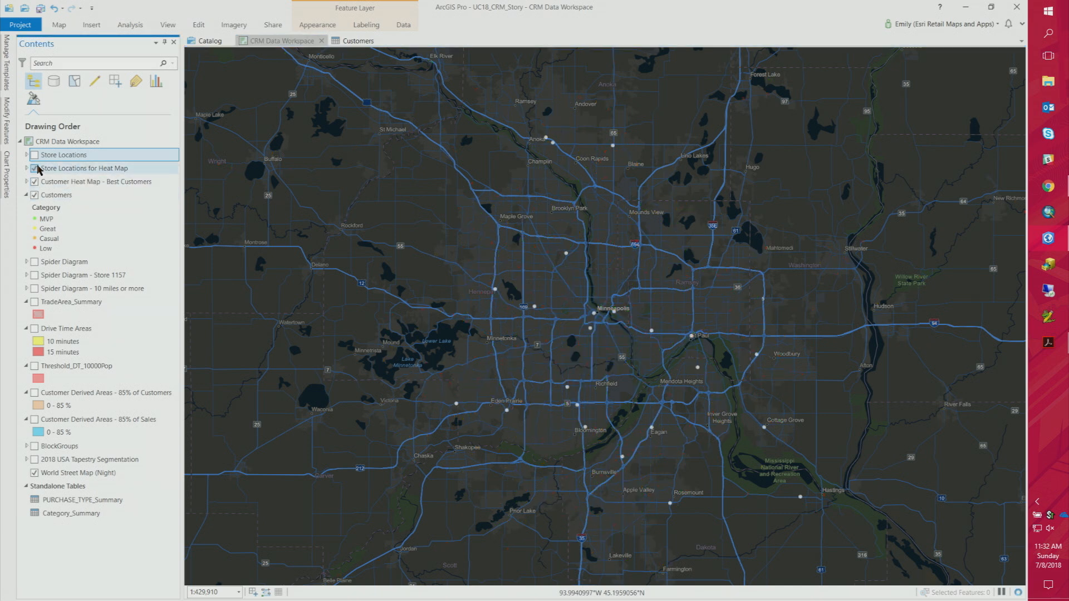
{"action": "left_click", "coordinate": [33, 168]}
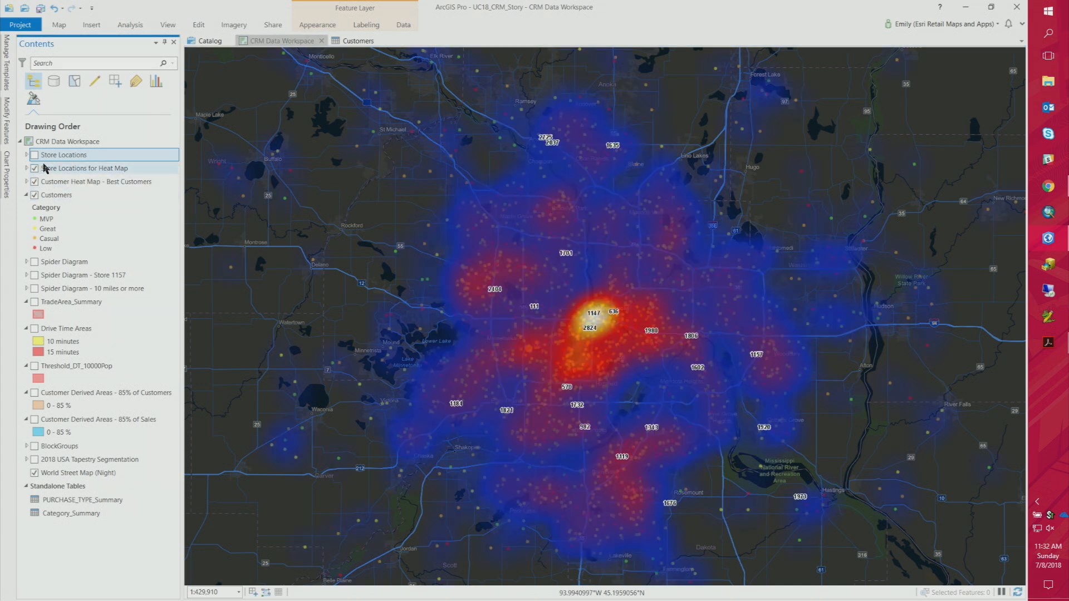
{"action": "left_click", "coordinate": [63, 154]}
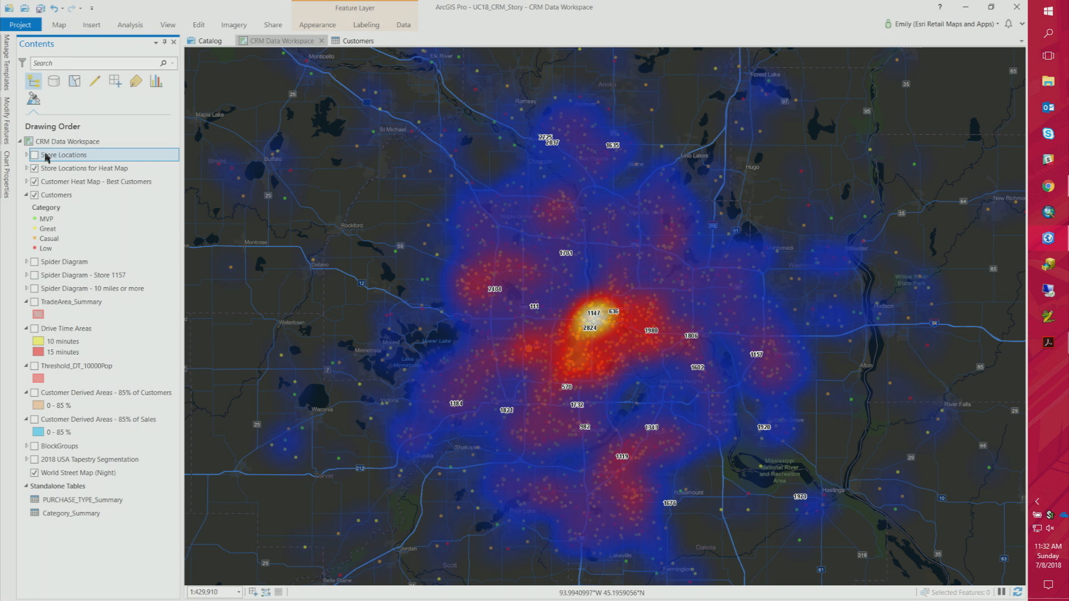
{"action": "left_click", "coordinate": [34, 181]}
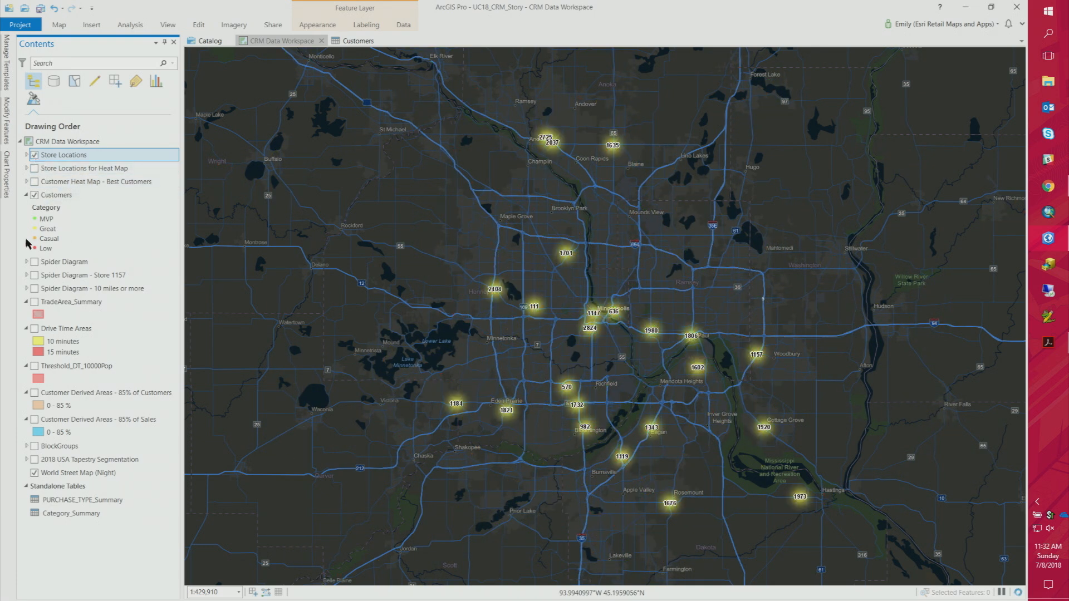
Show all store spider diagrams, then only the Store 1157 spider diagram.
{"action": "left_click", "coordinate": [35, 262]}
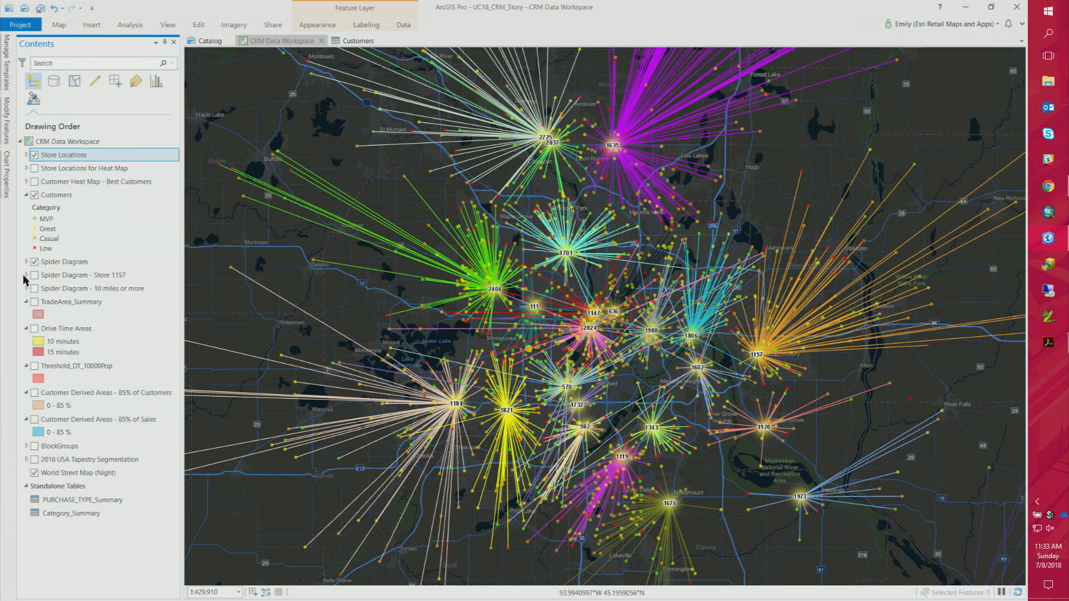
{"action": "left_click", "coordinate": [34, 277]}
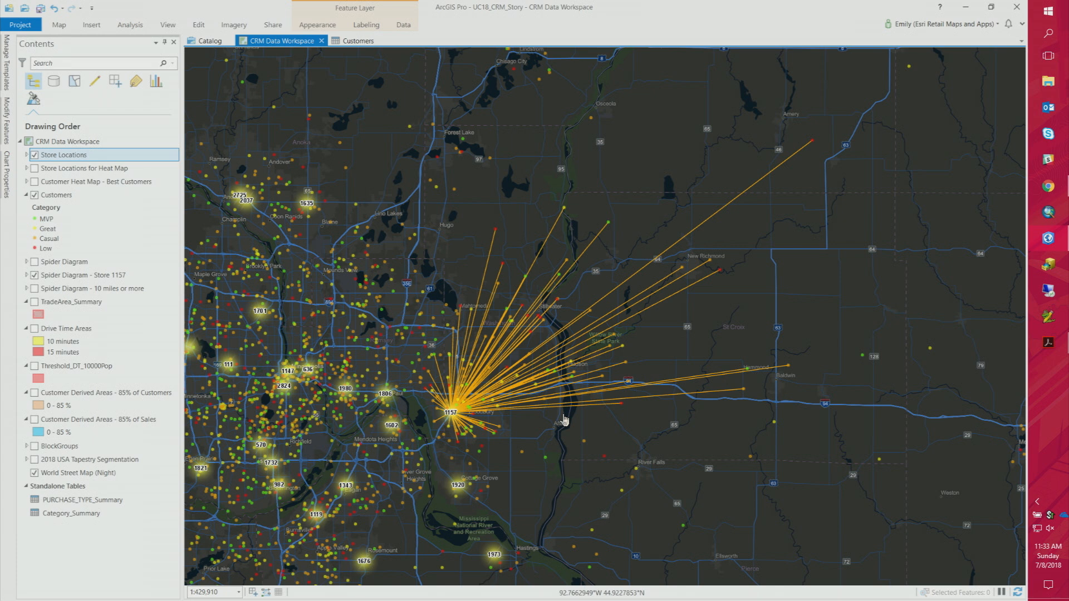
{"action": "mouse_move", "coordinate": [564, 421]}
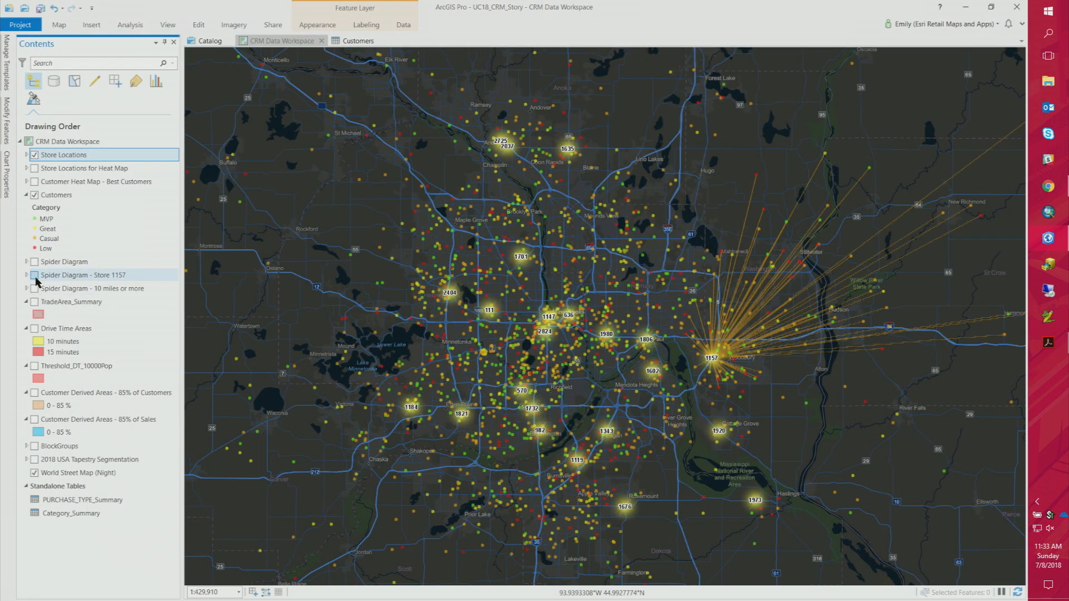
Hide the Store 1157 spider, show TradeArea_Summary polygons, and review trade area 1157's pop-up.
{"action": "left_click", "coordinate": [33, 276]}
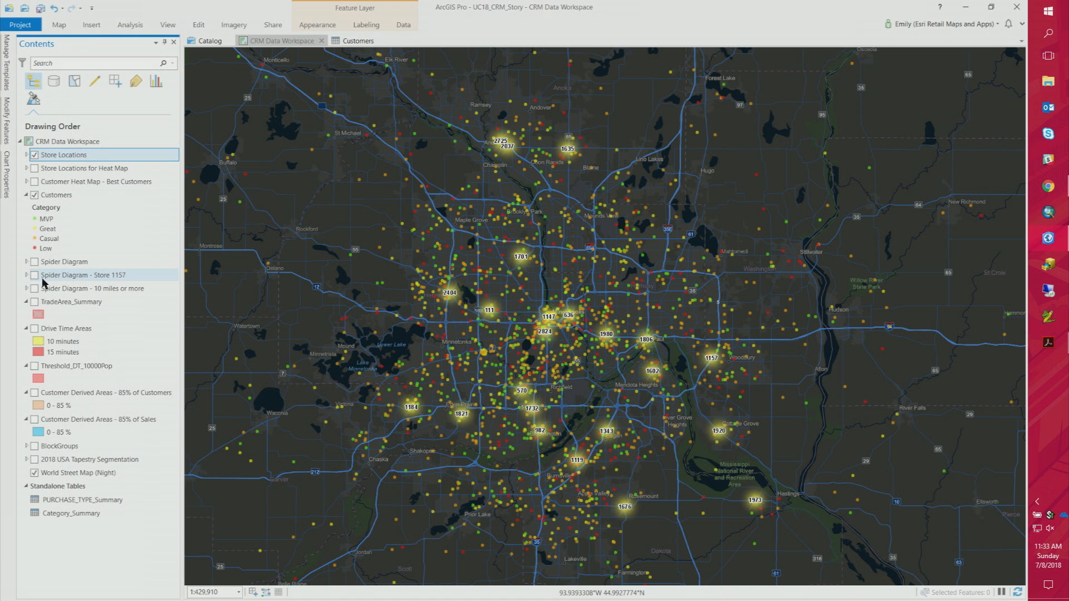
{"action": "mouse_move", "coordinate": [83, 340]}
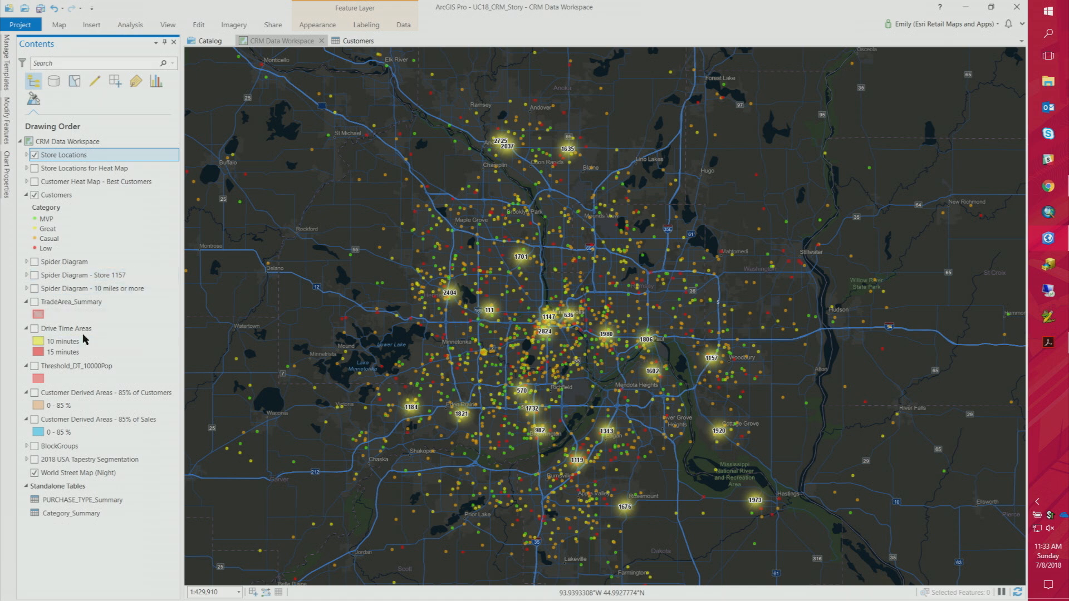
{"action": "left_click", "coordinate": [33, 302]}
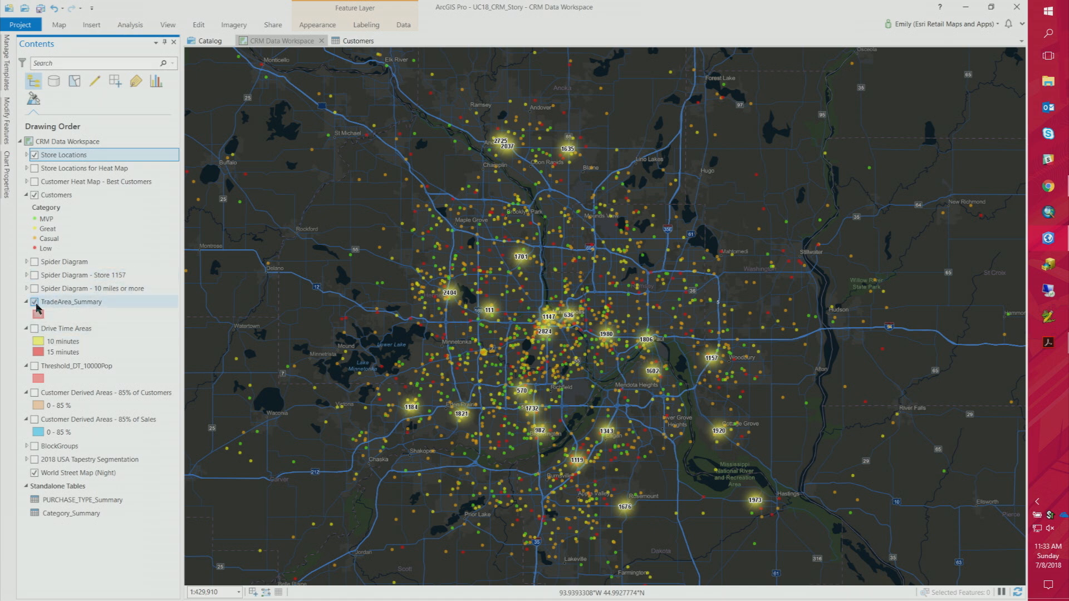
{"action": "left_click", "coordinate": [33, 303]}
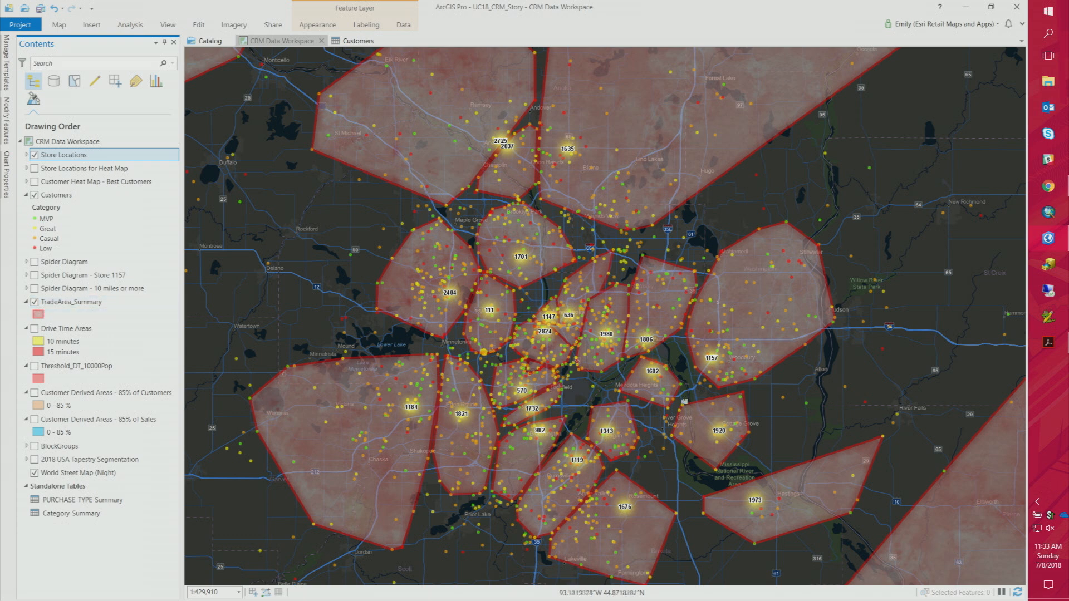
{"action": "mouse_move", "coordinate": [673, 380]}
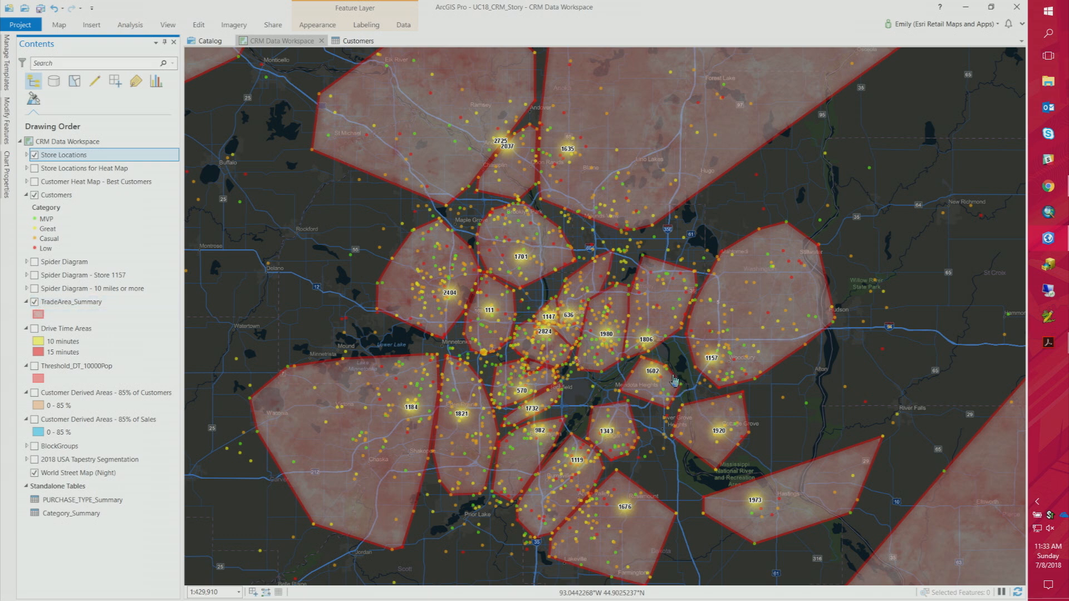
{"action": "mouse_move", "coordinate": [667, 368]}
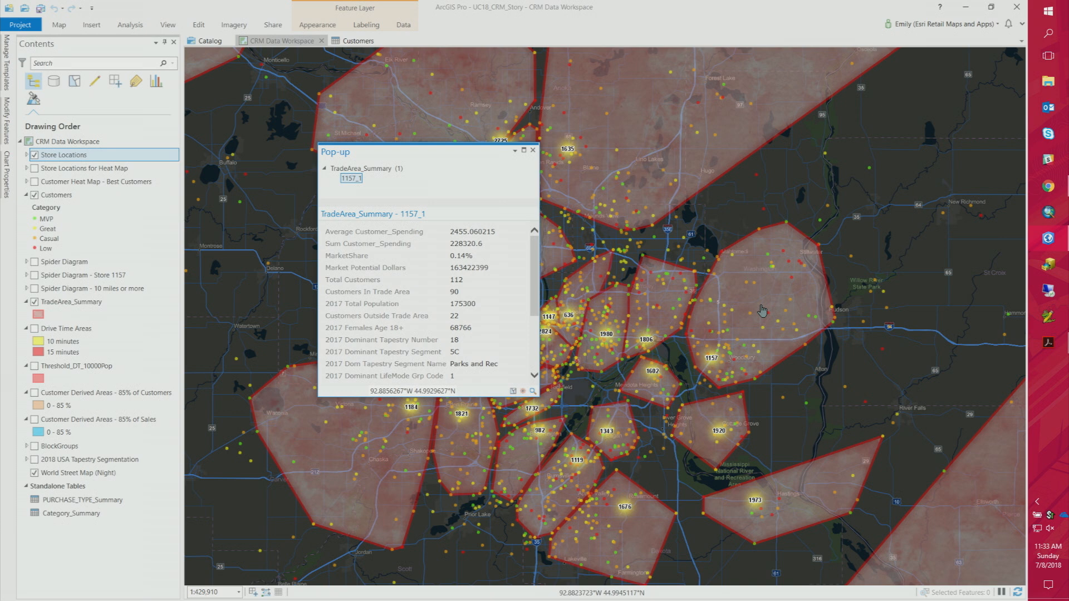
{"action": "mouse_move", "coordinate": [762, 310]}
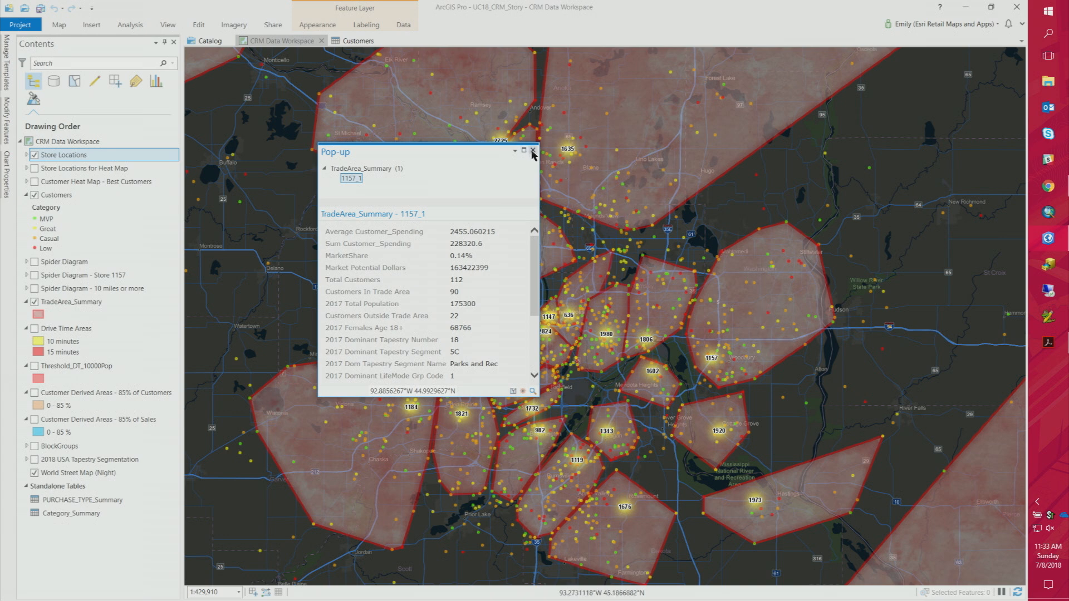
{"action": "left_click", "coordinate": [533, 150]}
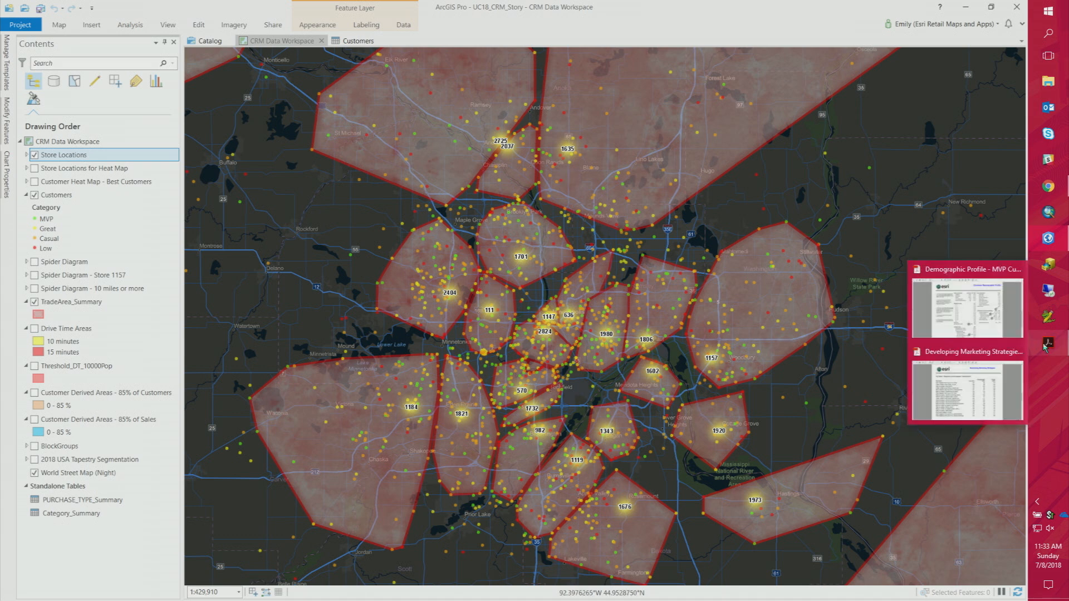
View the MVP Customer Demographic Profile PDF, then the Developing Marketing Strategies report.
{"action": "left_click", "coordinate": [966, 309]}
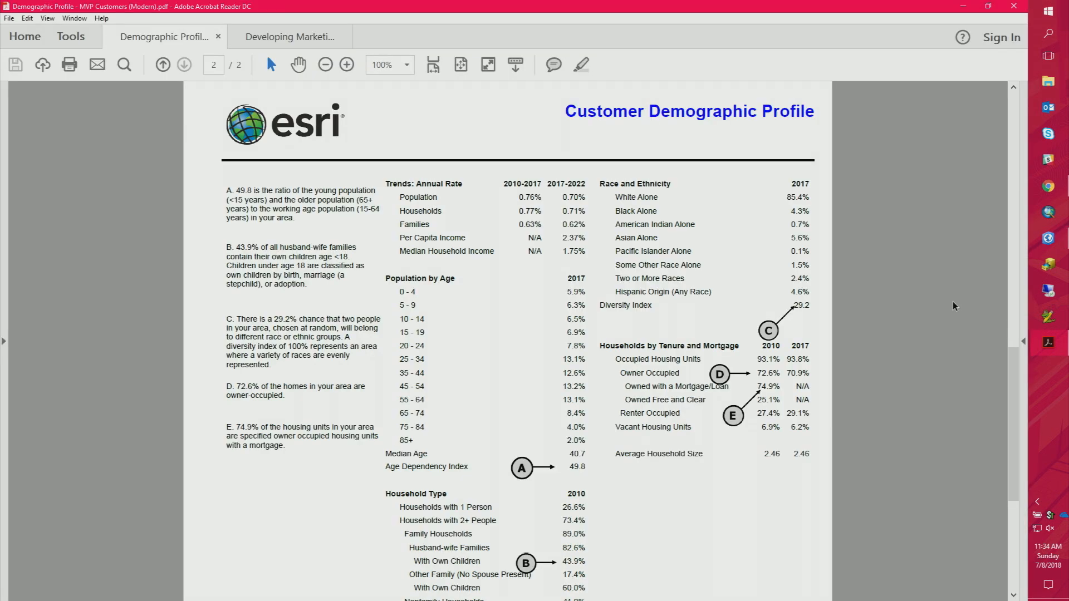
{"action": "mouse_move", "coordinate": [954, 312]}
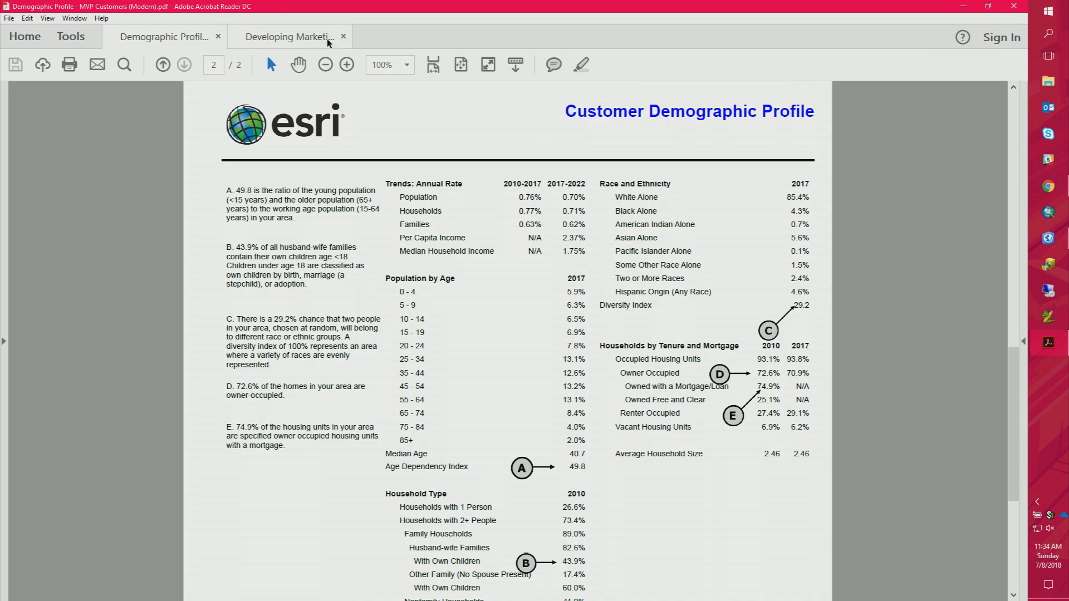
{"action": "left_click", "coordinate": [289, 36]}
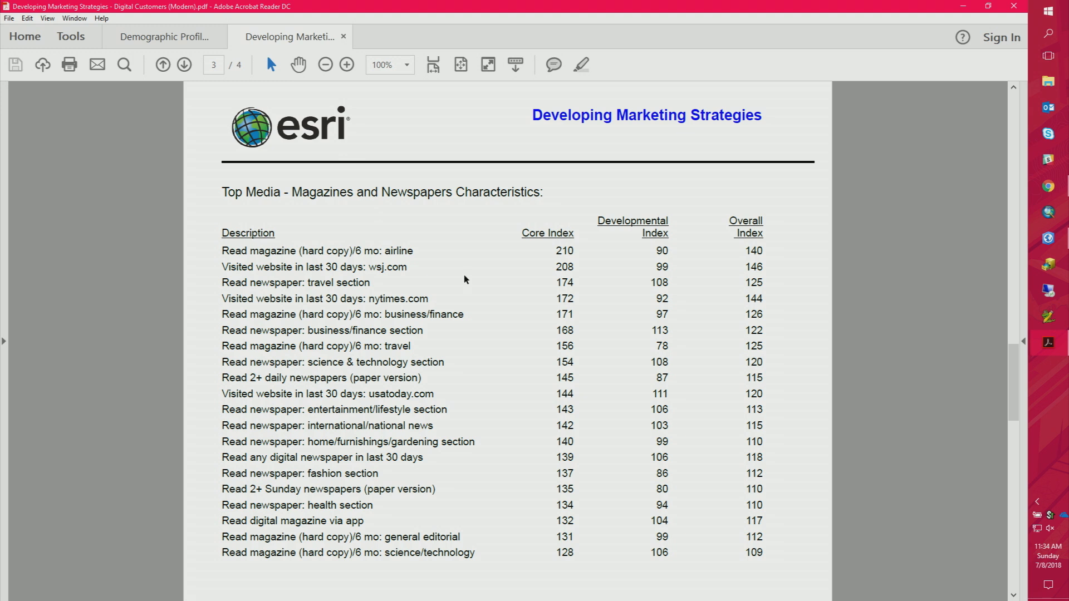
{"action": "mouse_move", "coordinate": [477, 250]}
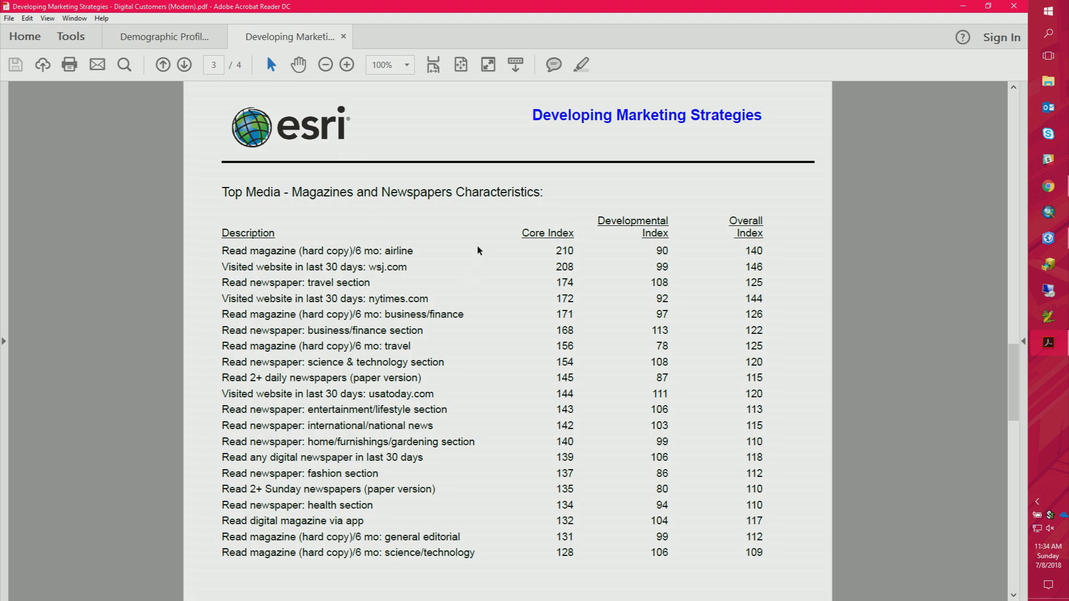
{"action": "mouse_move", "coordinate": [487, 253]}
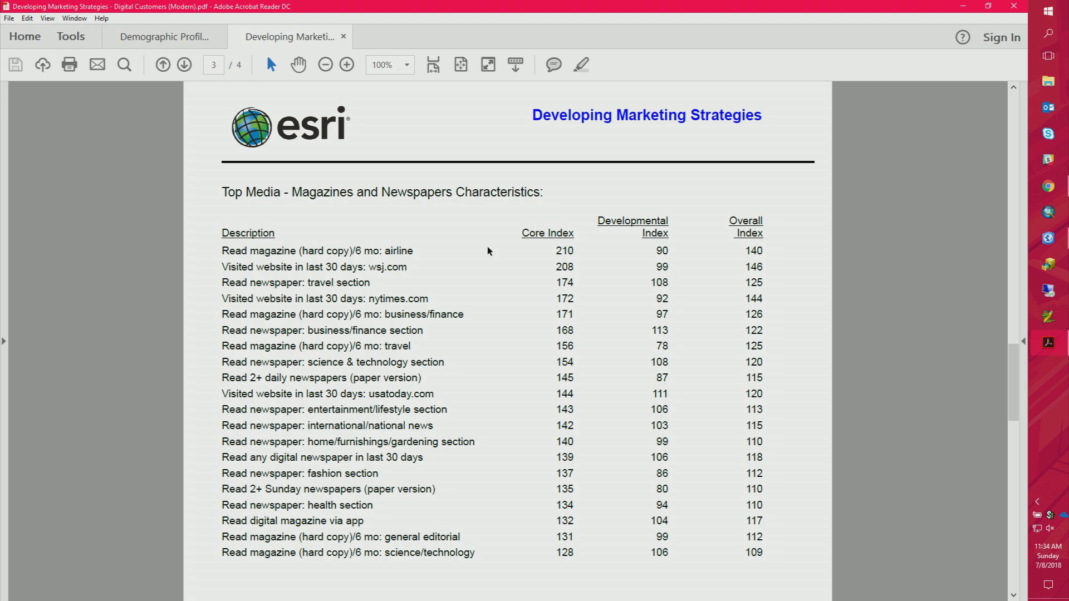
{"action": "mouse_move", "coordinate": [488, 246]}
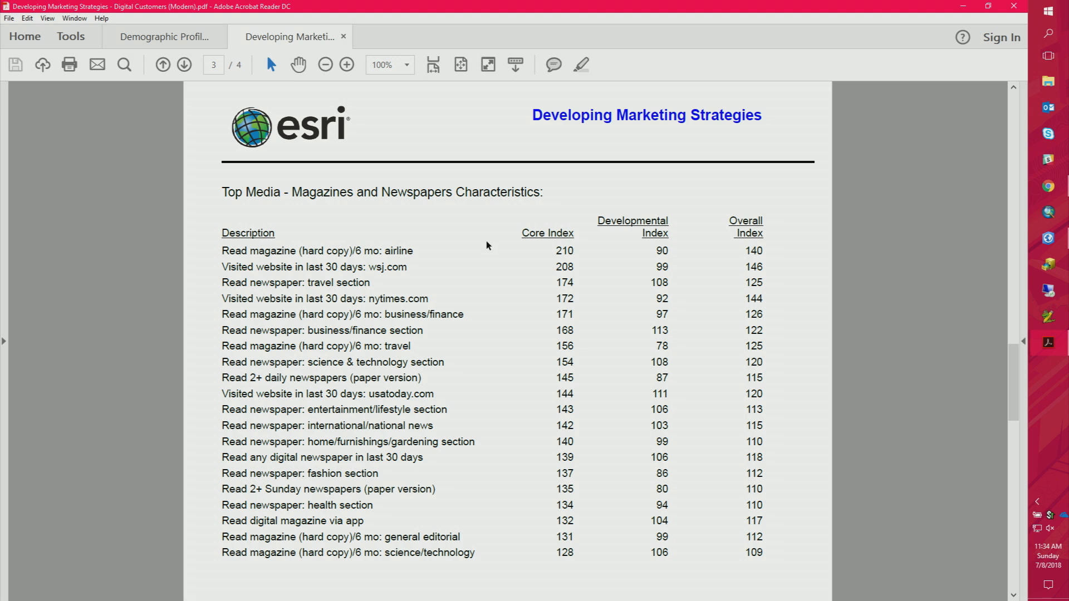
{"action": "mouse_move", "coordinate": [478, 270]}
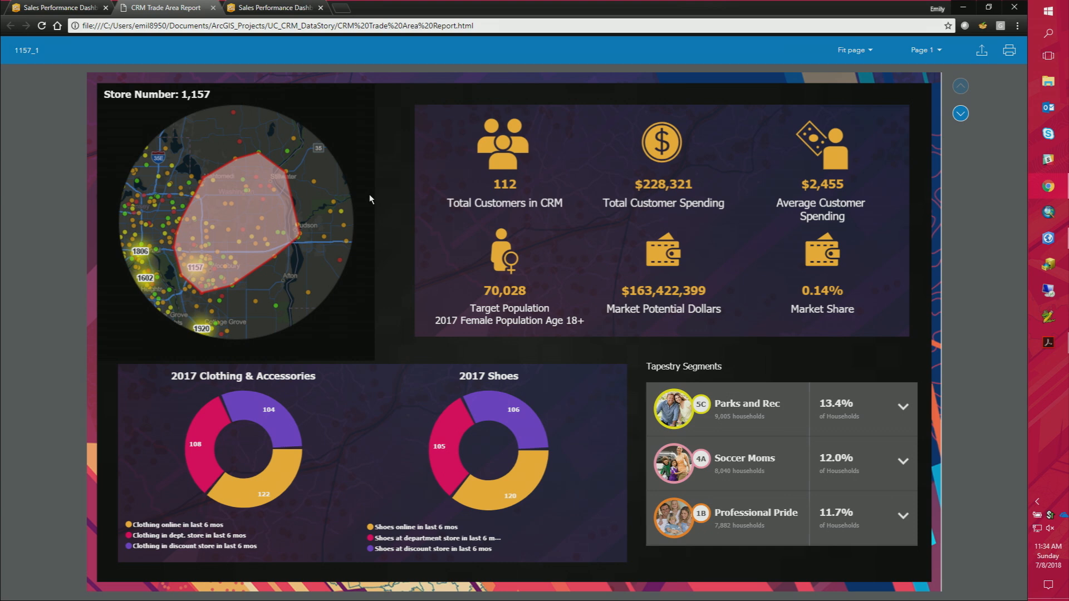
{"action": "mouse_move", "coordinate": [374, 195]}
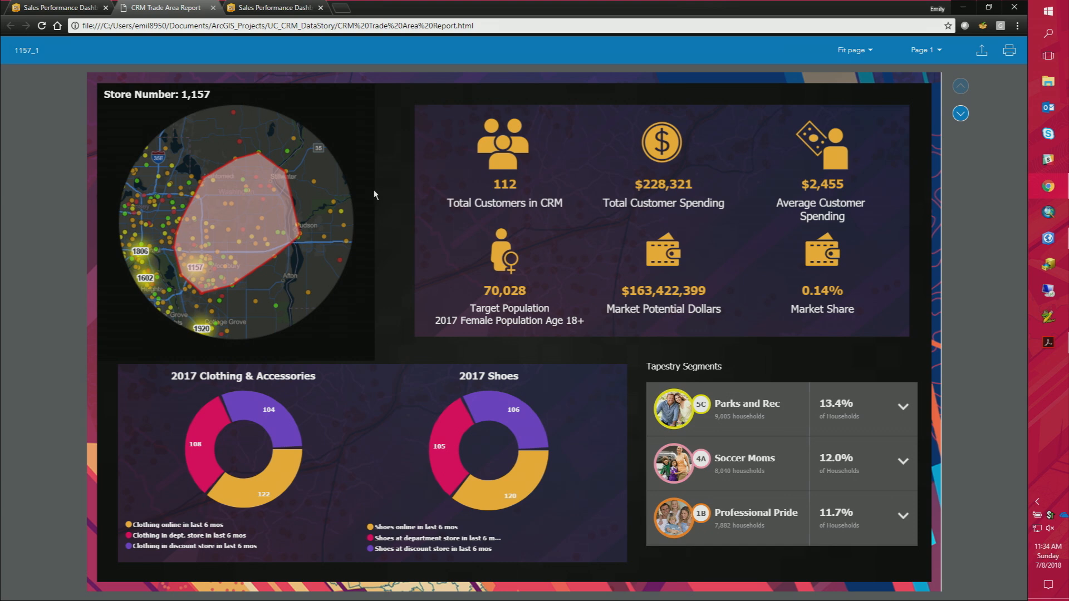
Advance the store 1157 trade area infographic to page two.
{"action": "left_click", "coordinate": [959, 113]}
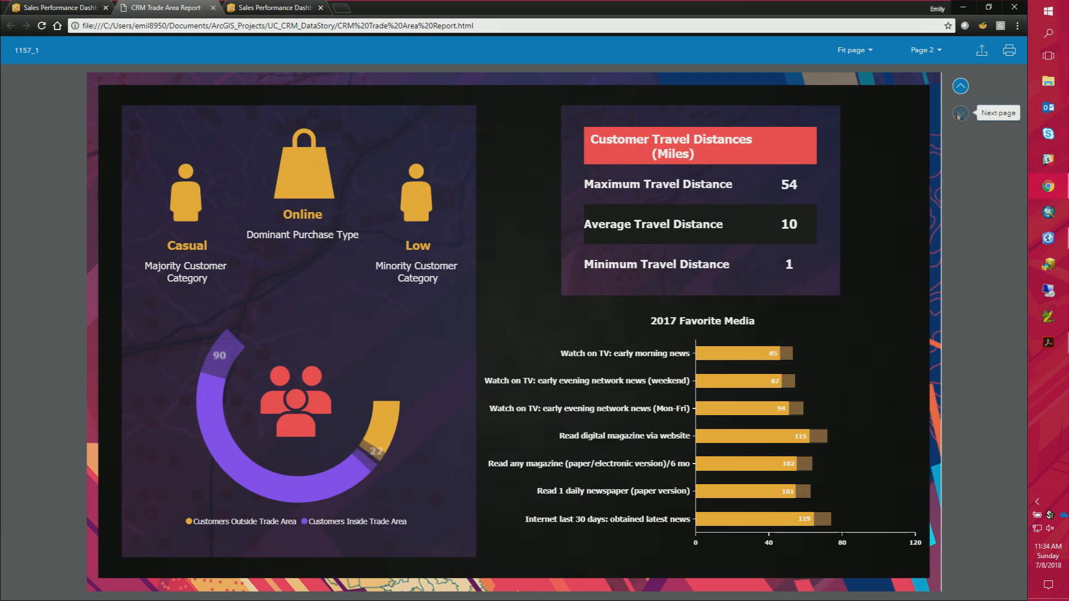
{"action": "mouse_move", "coordinate": [294, 306]}
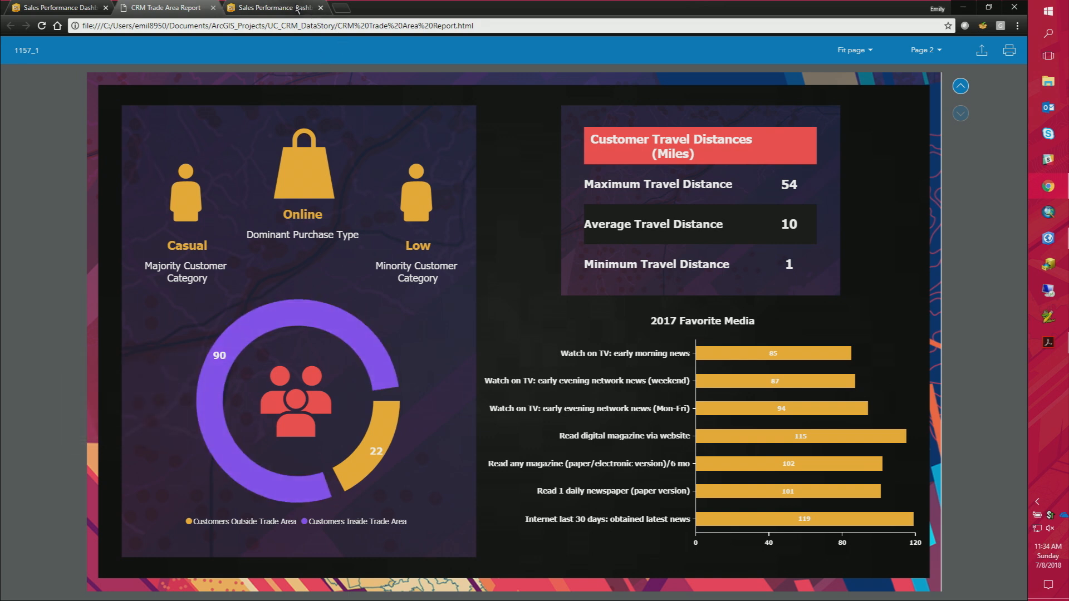
Switch to the Sales Performance Dashboard browser tab.
{"action": "left_click", "coordinate": [273, 7]}
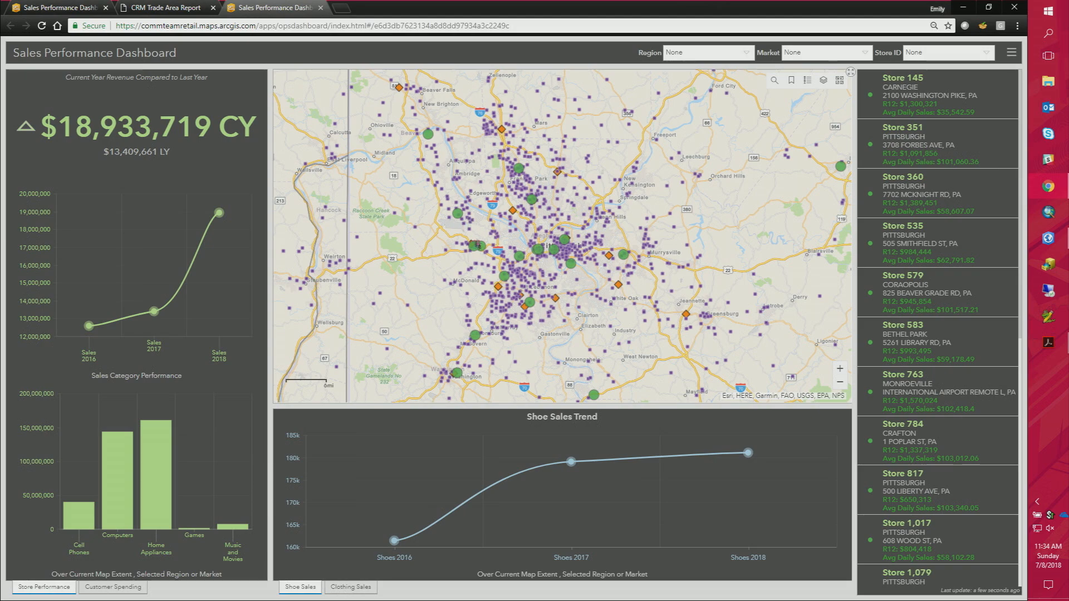
{"action": "mouse_move", "coordinate": [477, 242]}
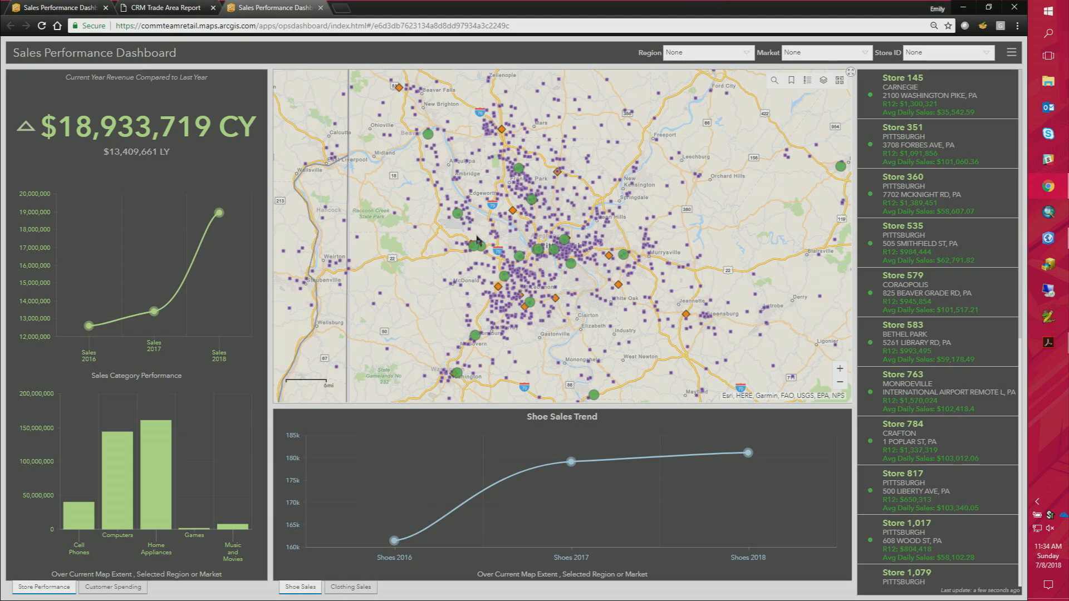